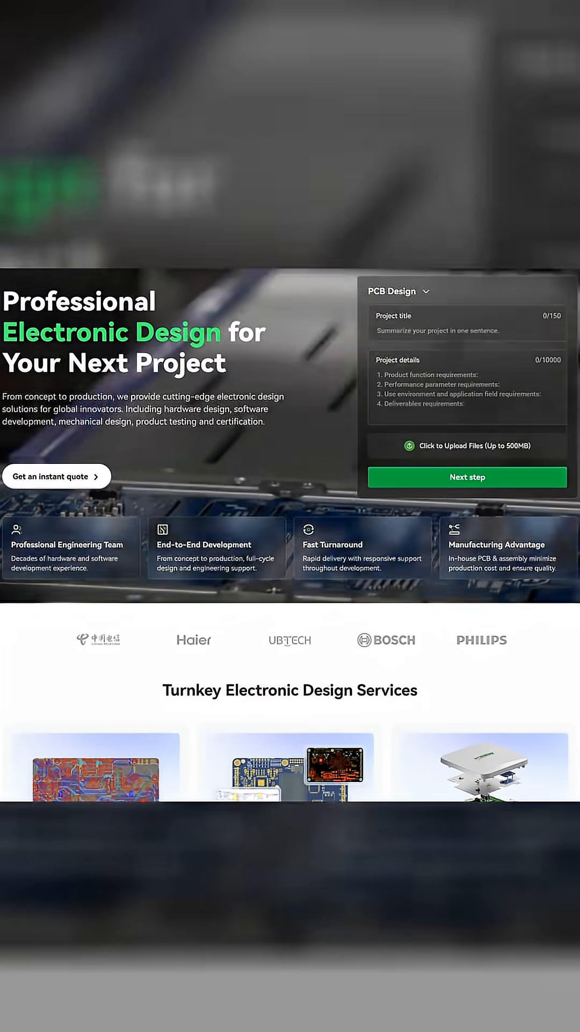
{"action": "scroll", "scroll_direction": "down", "scroll_amount": 3}
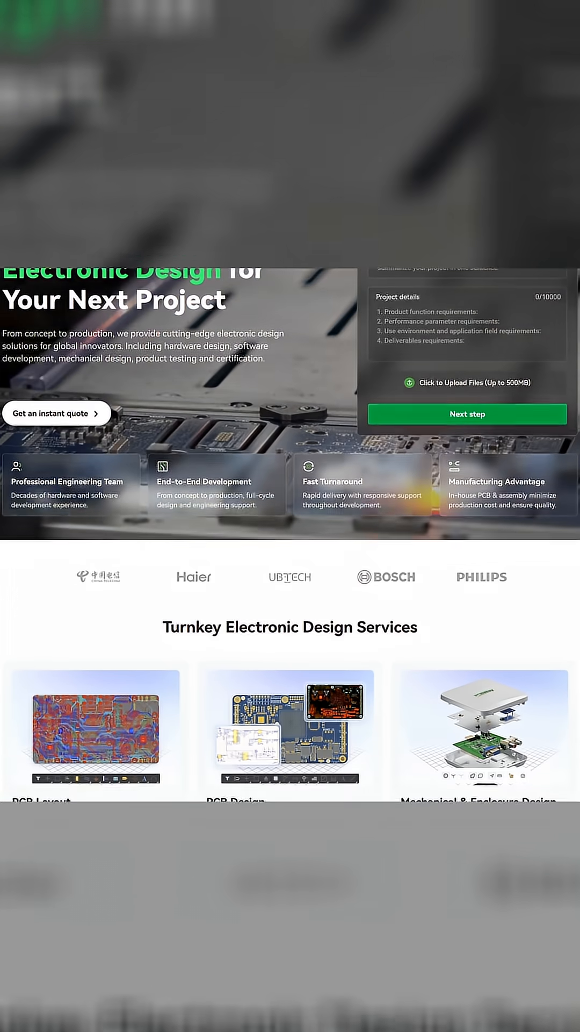
{"action": "scroll", "scroll_direction": "down", "scroll_amount": 3}
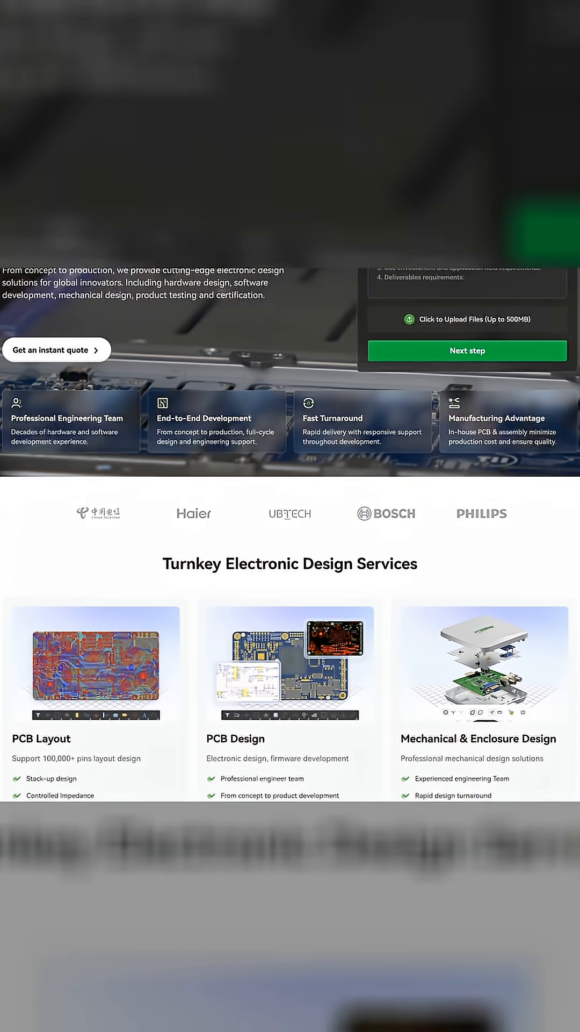